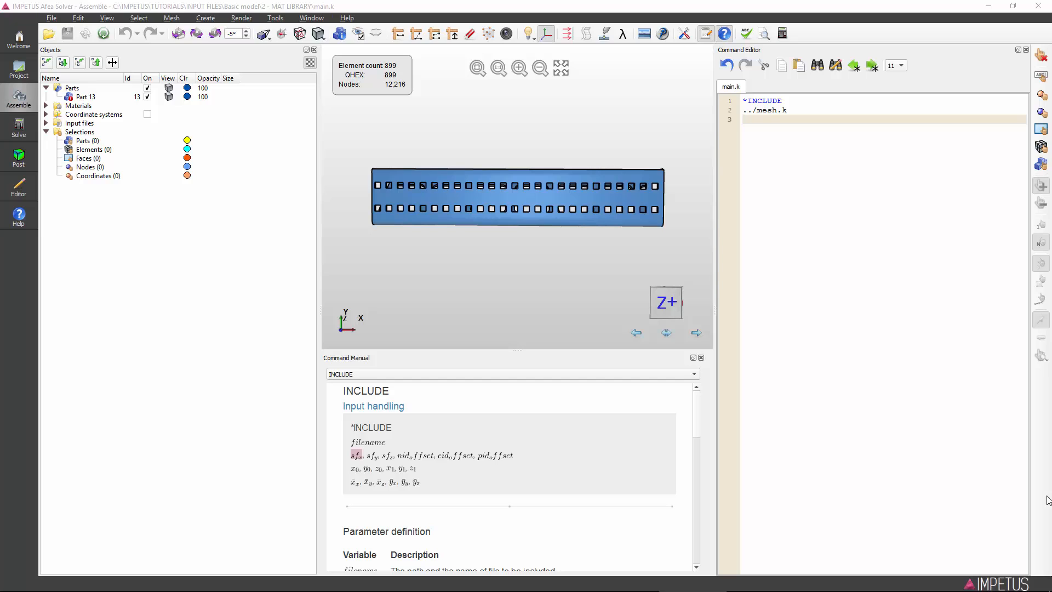
mouse_move(834, 386)
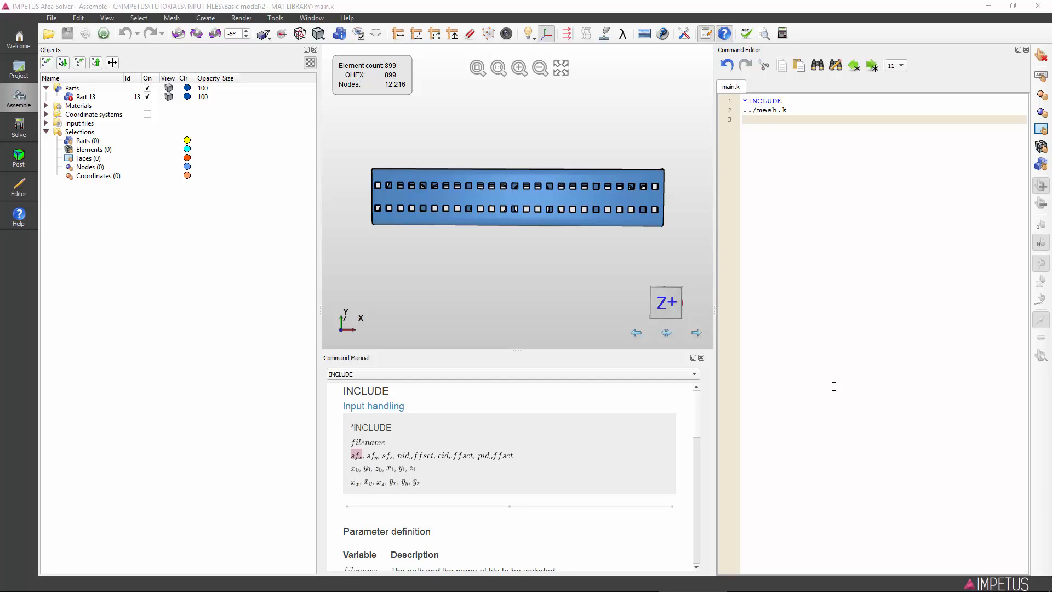
Bring up the Materials library from the Create > Material menu
click(206, 17)
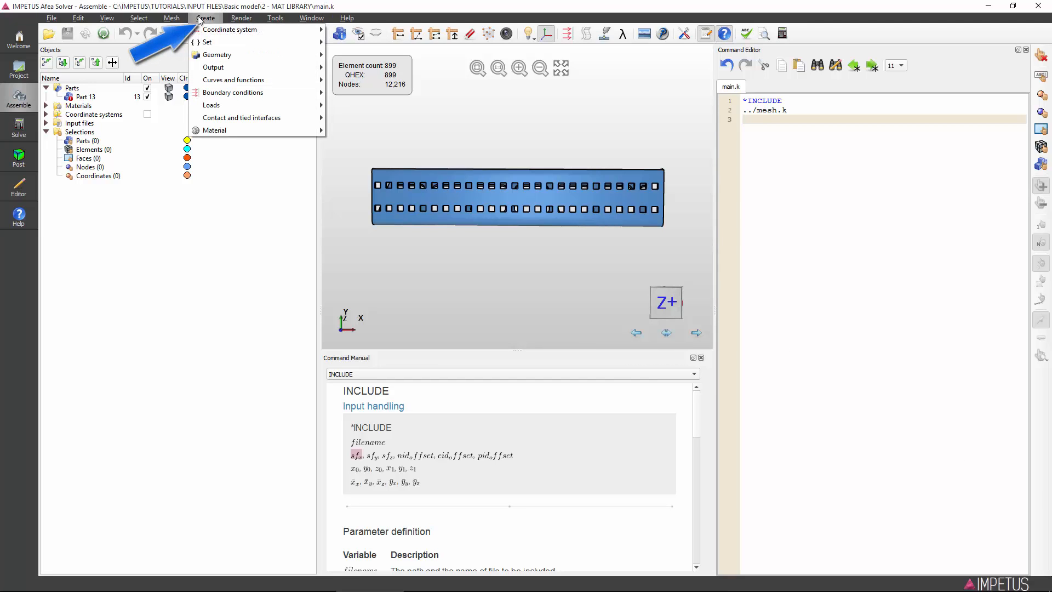
mouse_move(230, 29)
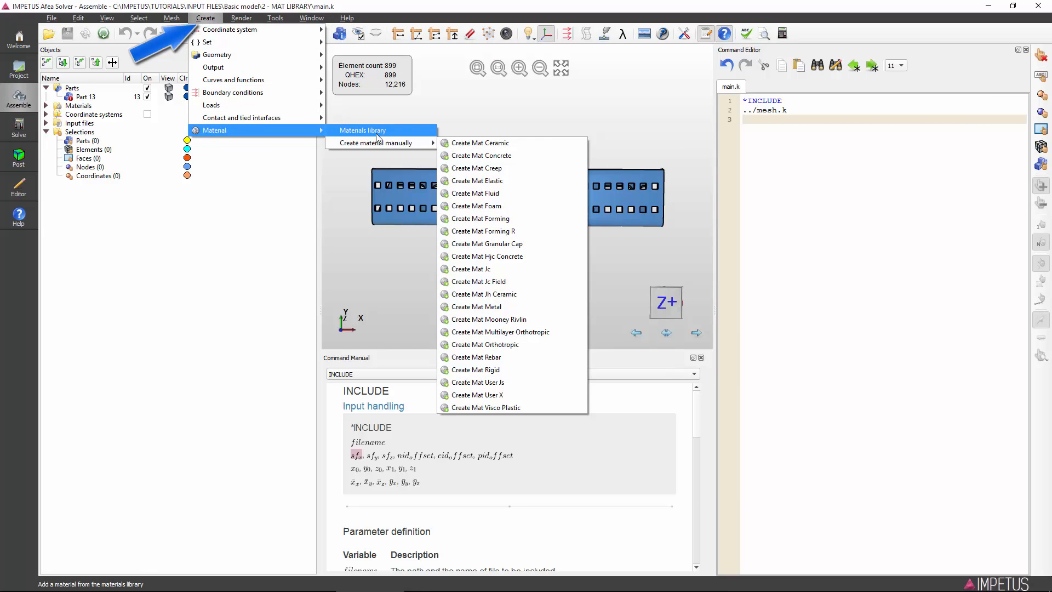
click(364, 131)
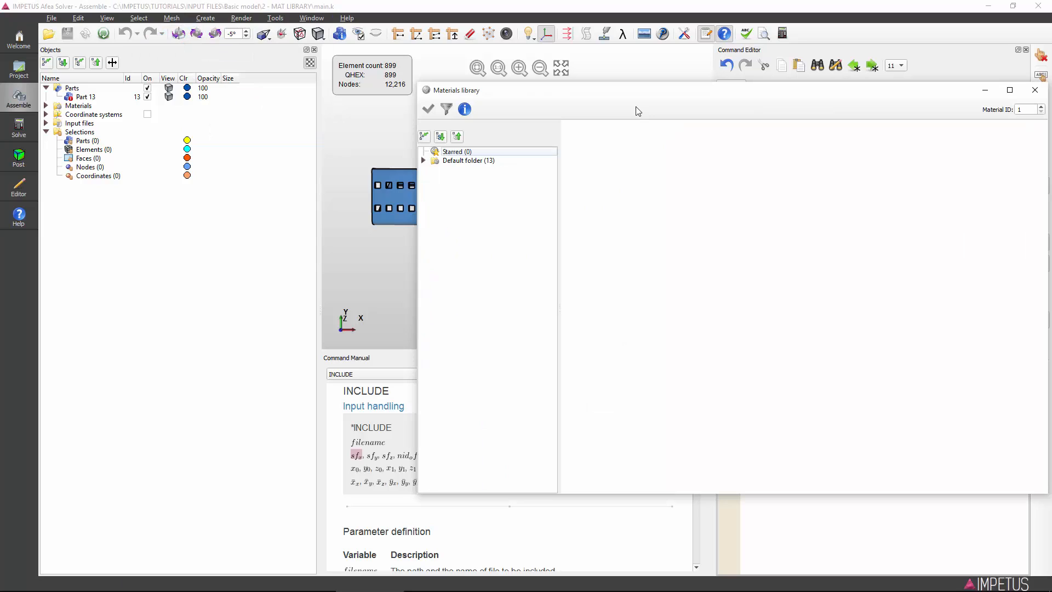
mouse_move(633, 113)
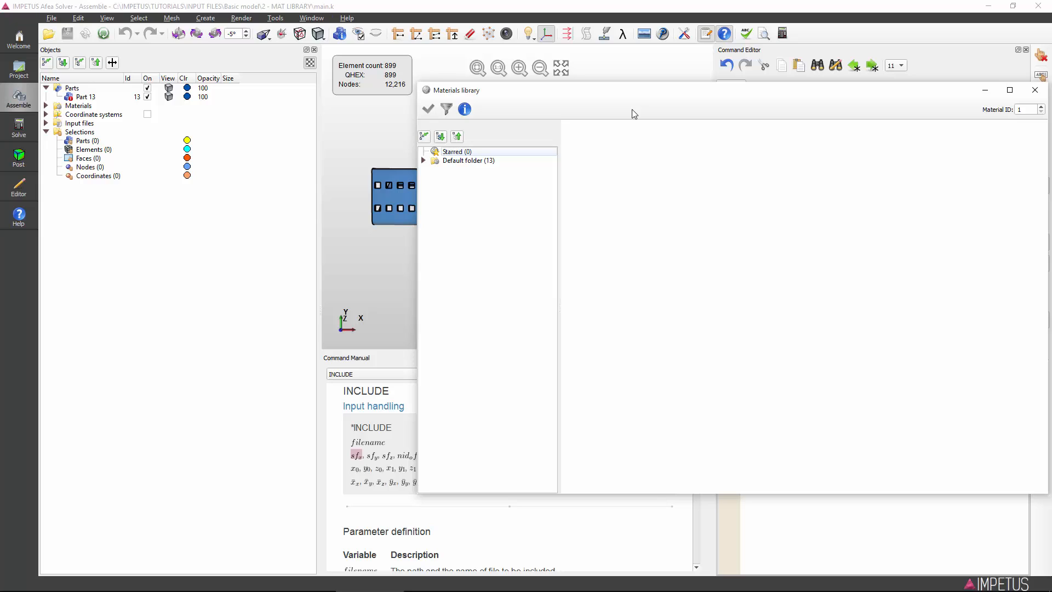
Expand the Default folder and show the properties of the first S235_DNV-RP-C208 steel
click(423, 160)
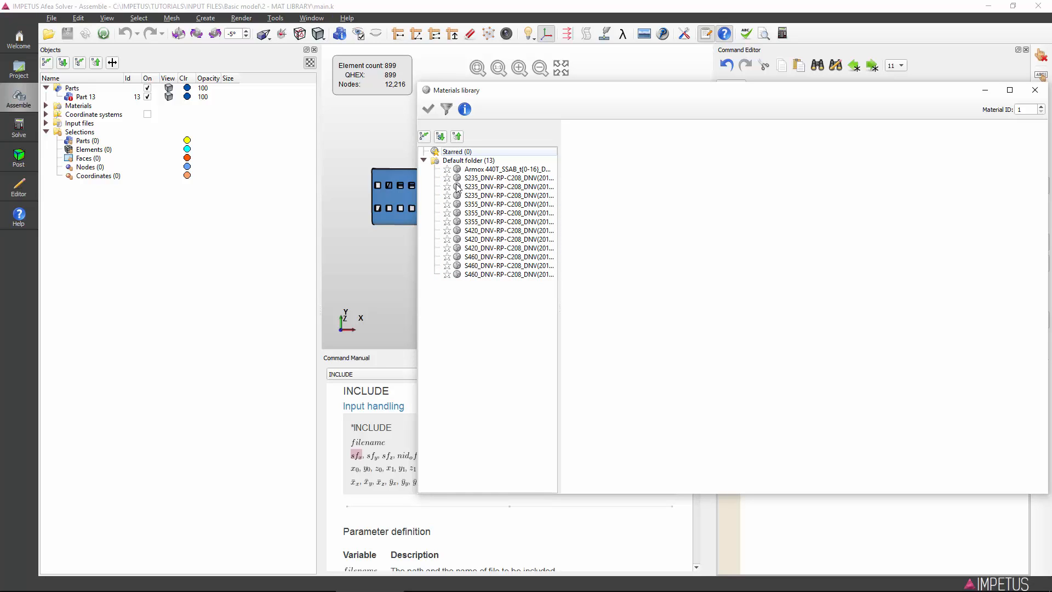
click(508, 178)
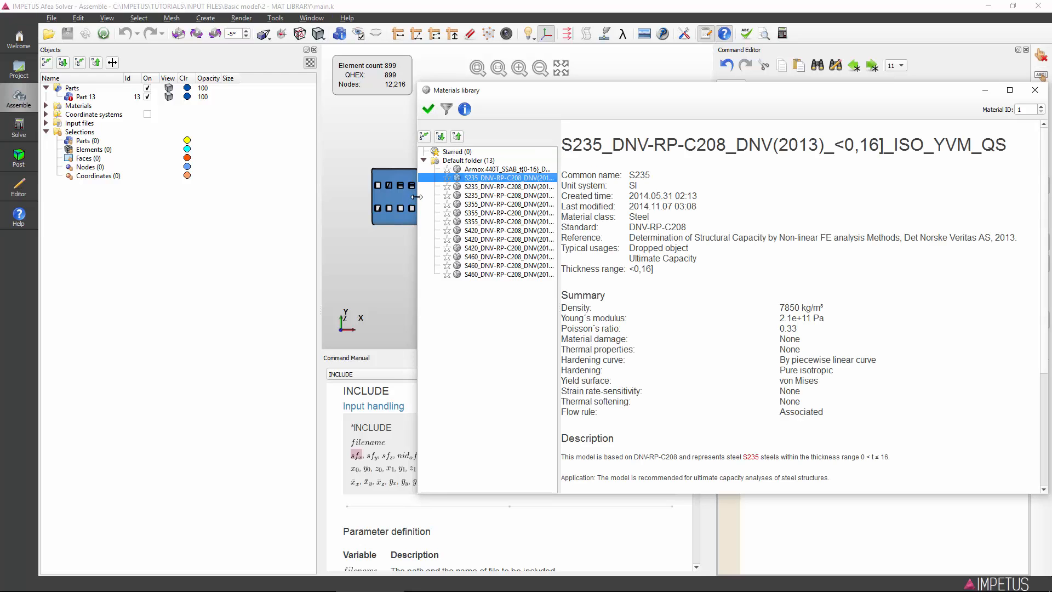